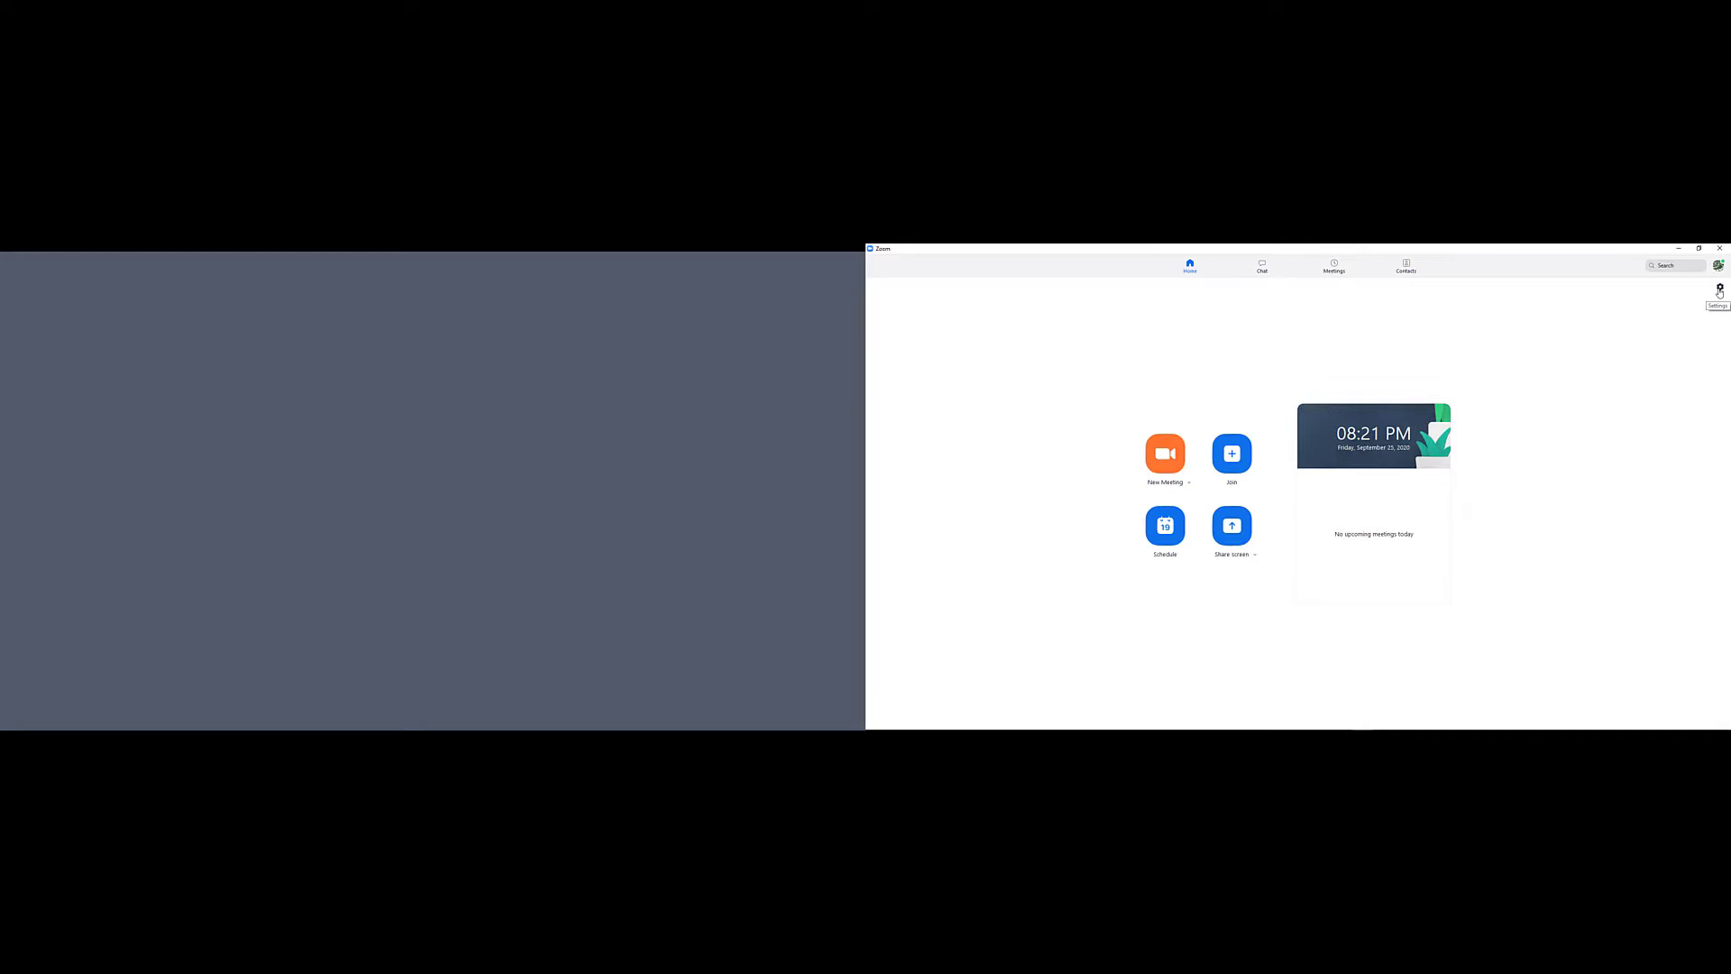
# Bring up Zoom's Settings window from the home screen gear icon.
pyautogui.click(1718, 290)
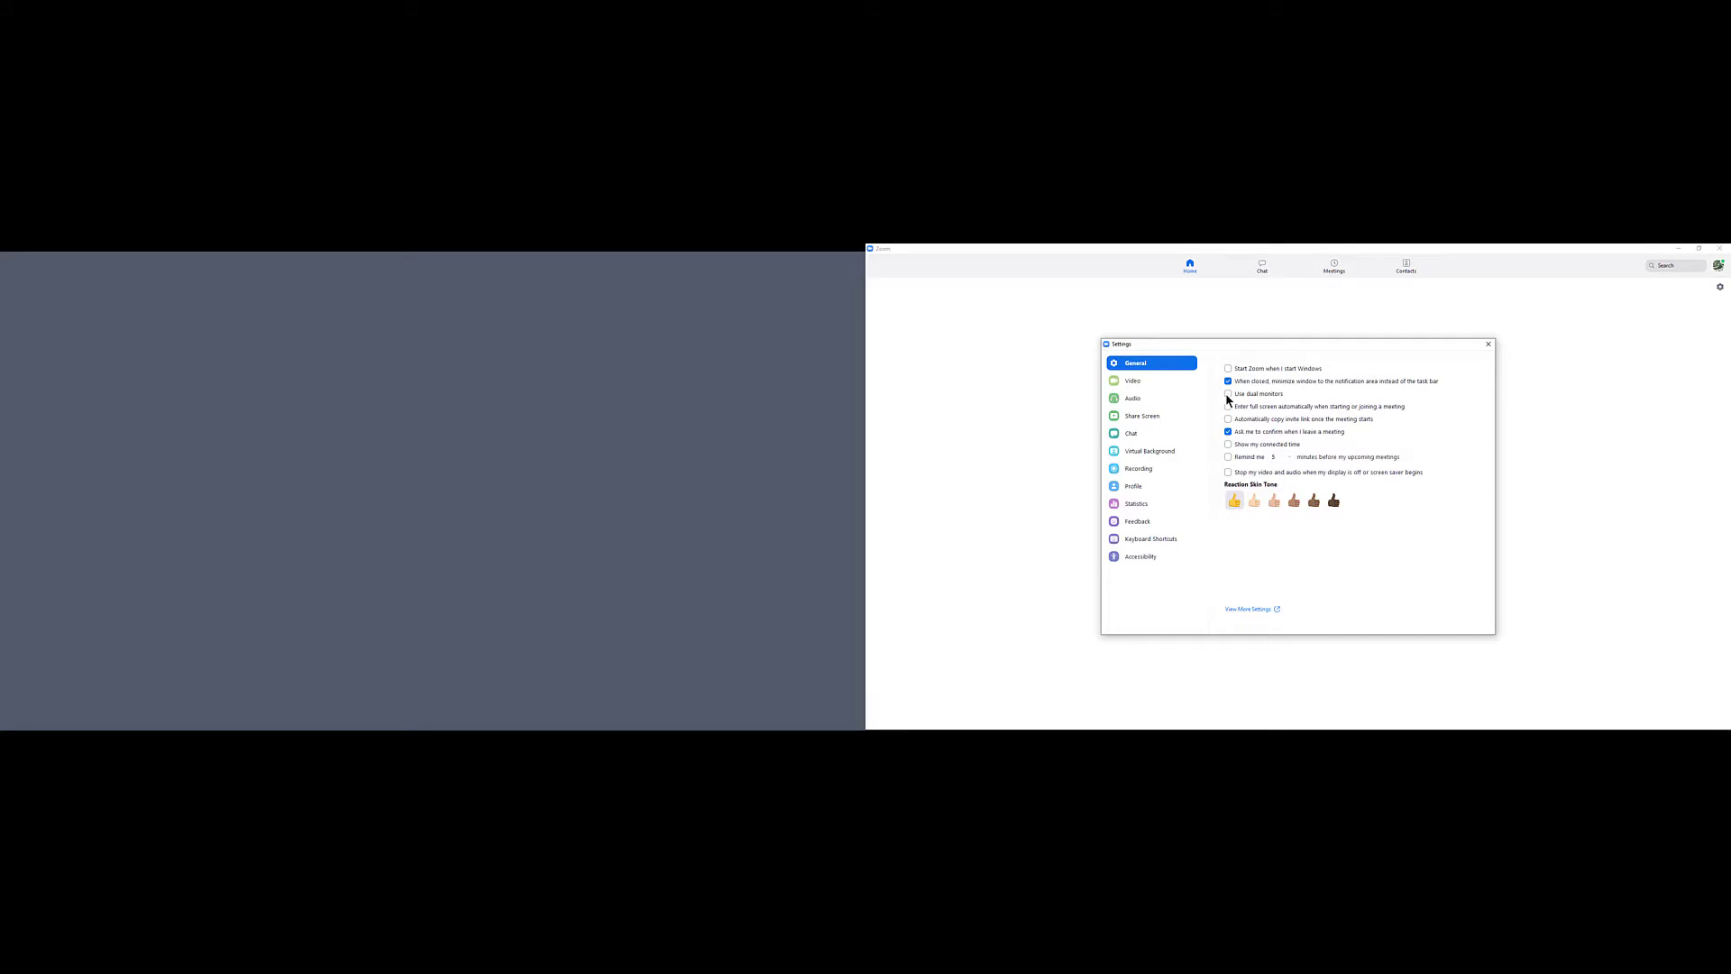
# Enable 'Use dual monitors' in the General settings.
pyautogui.click(1228, 395)
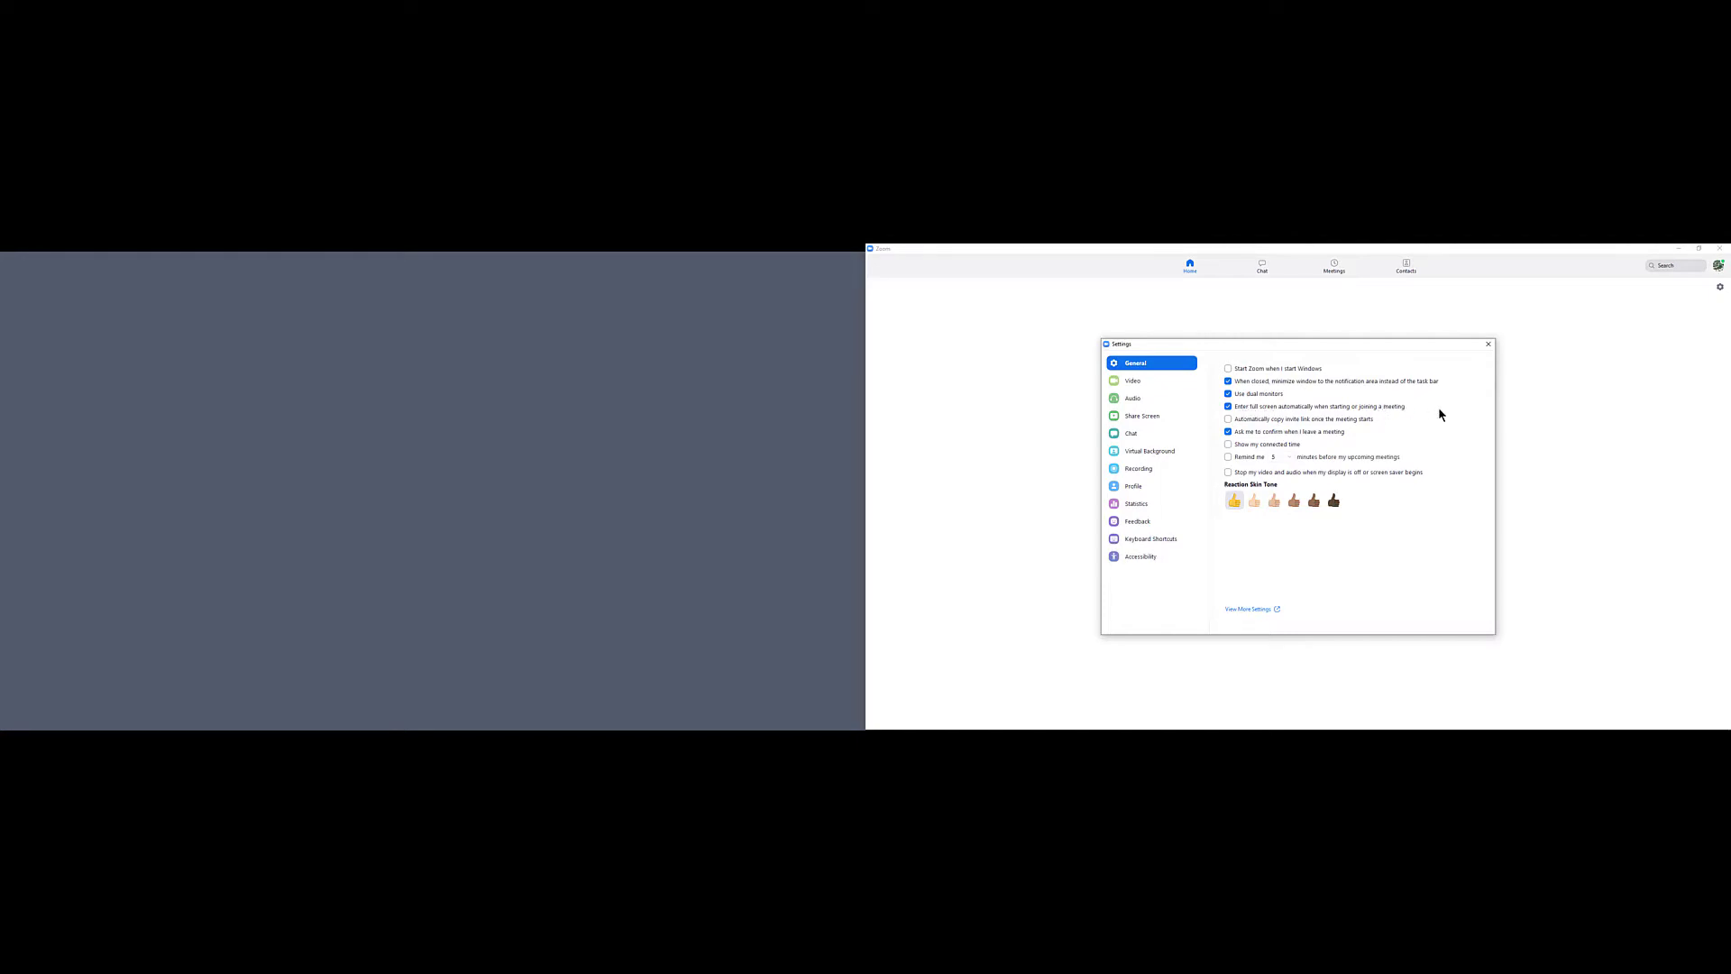
pyautogui.moveTo(1486, 378)
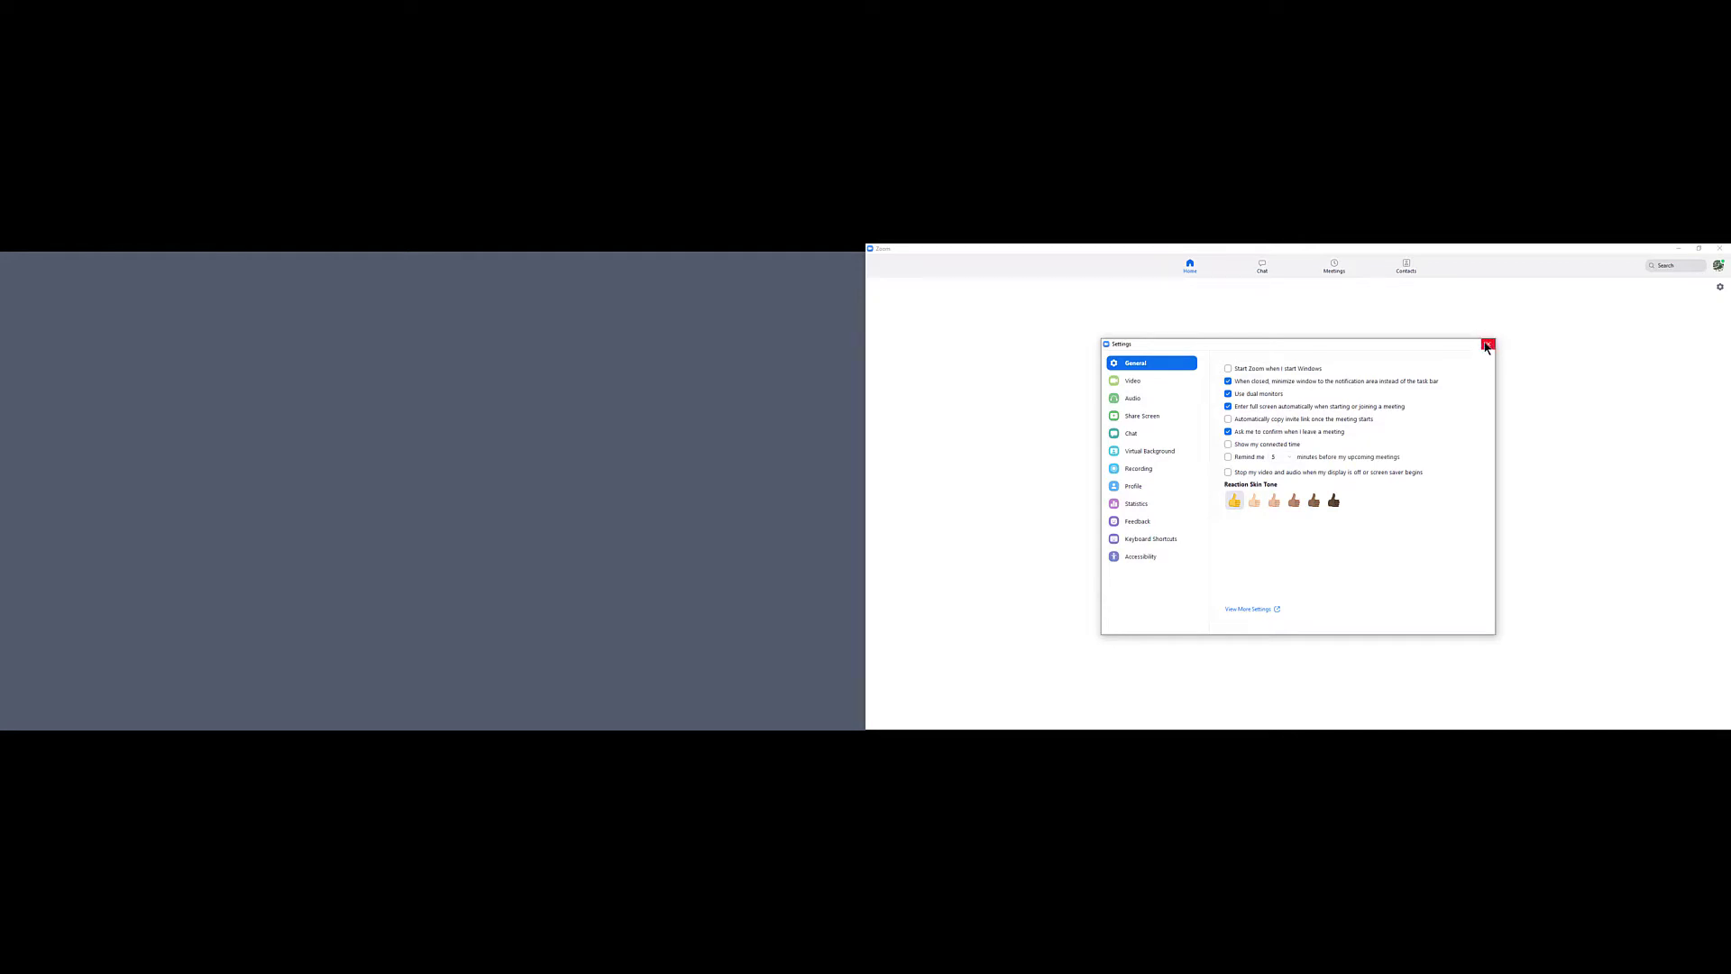
# Dismiss Settings, join the meeting with computer audio, and pick Whiteboard in the share picker.
pyautogui.click(1486, 342)
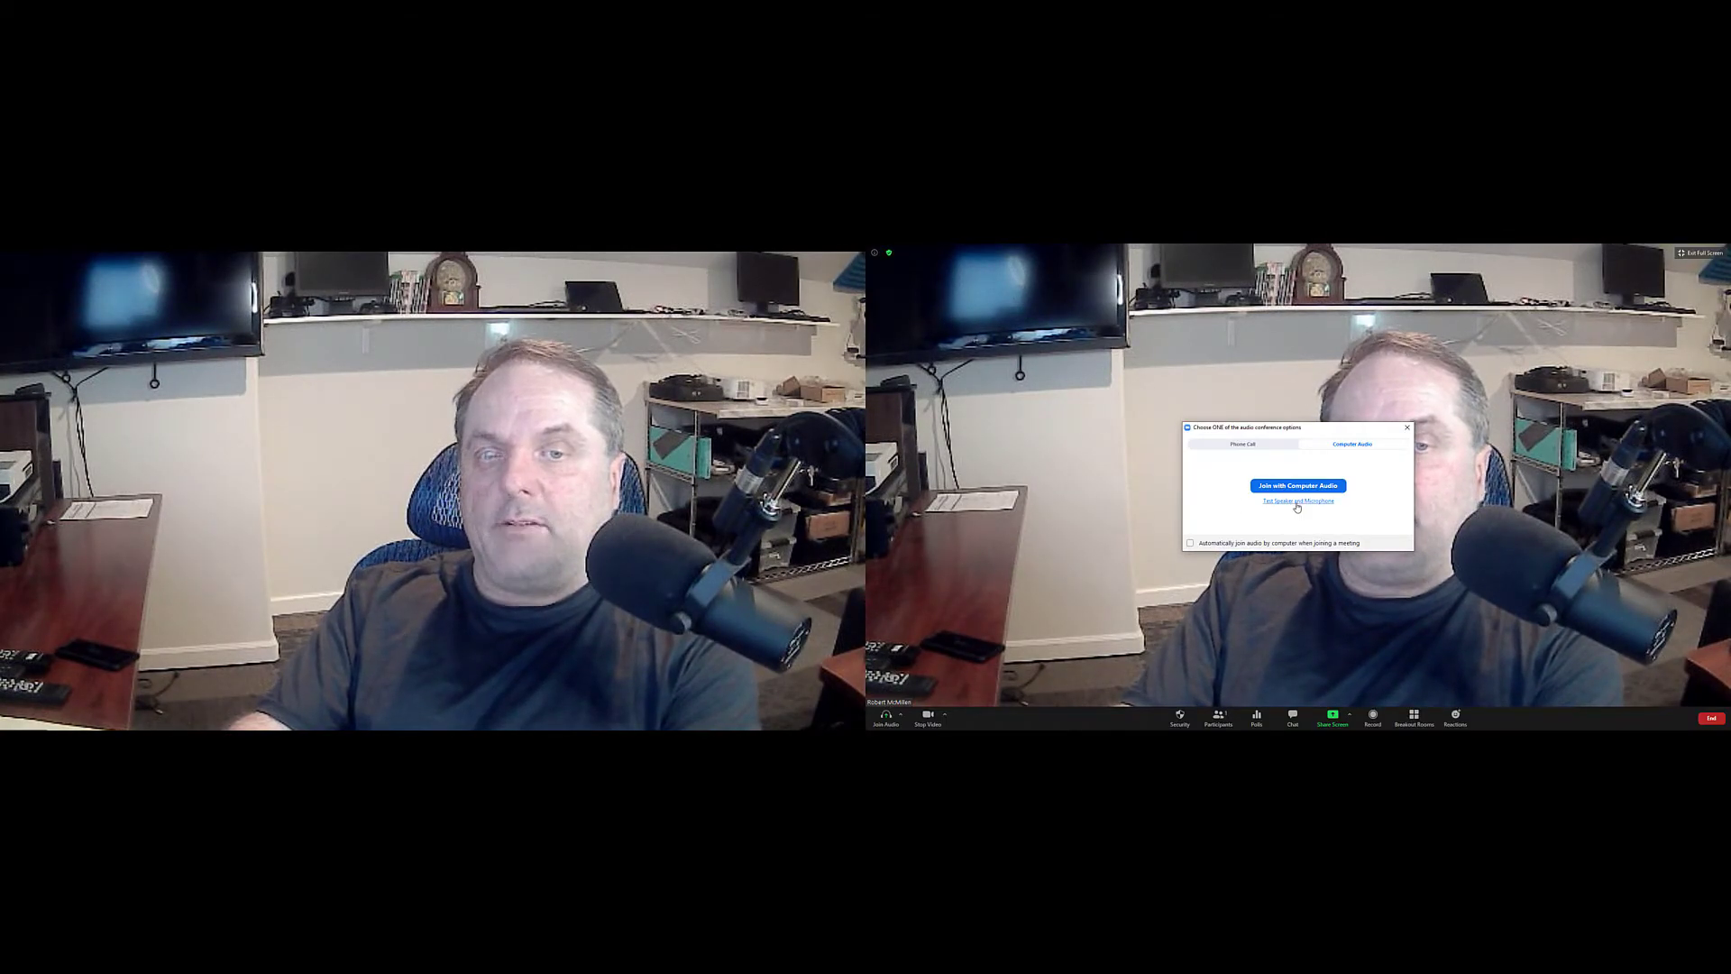
pyautogui.click(1241, 444)
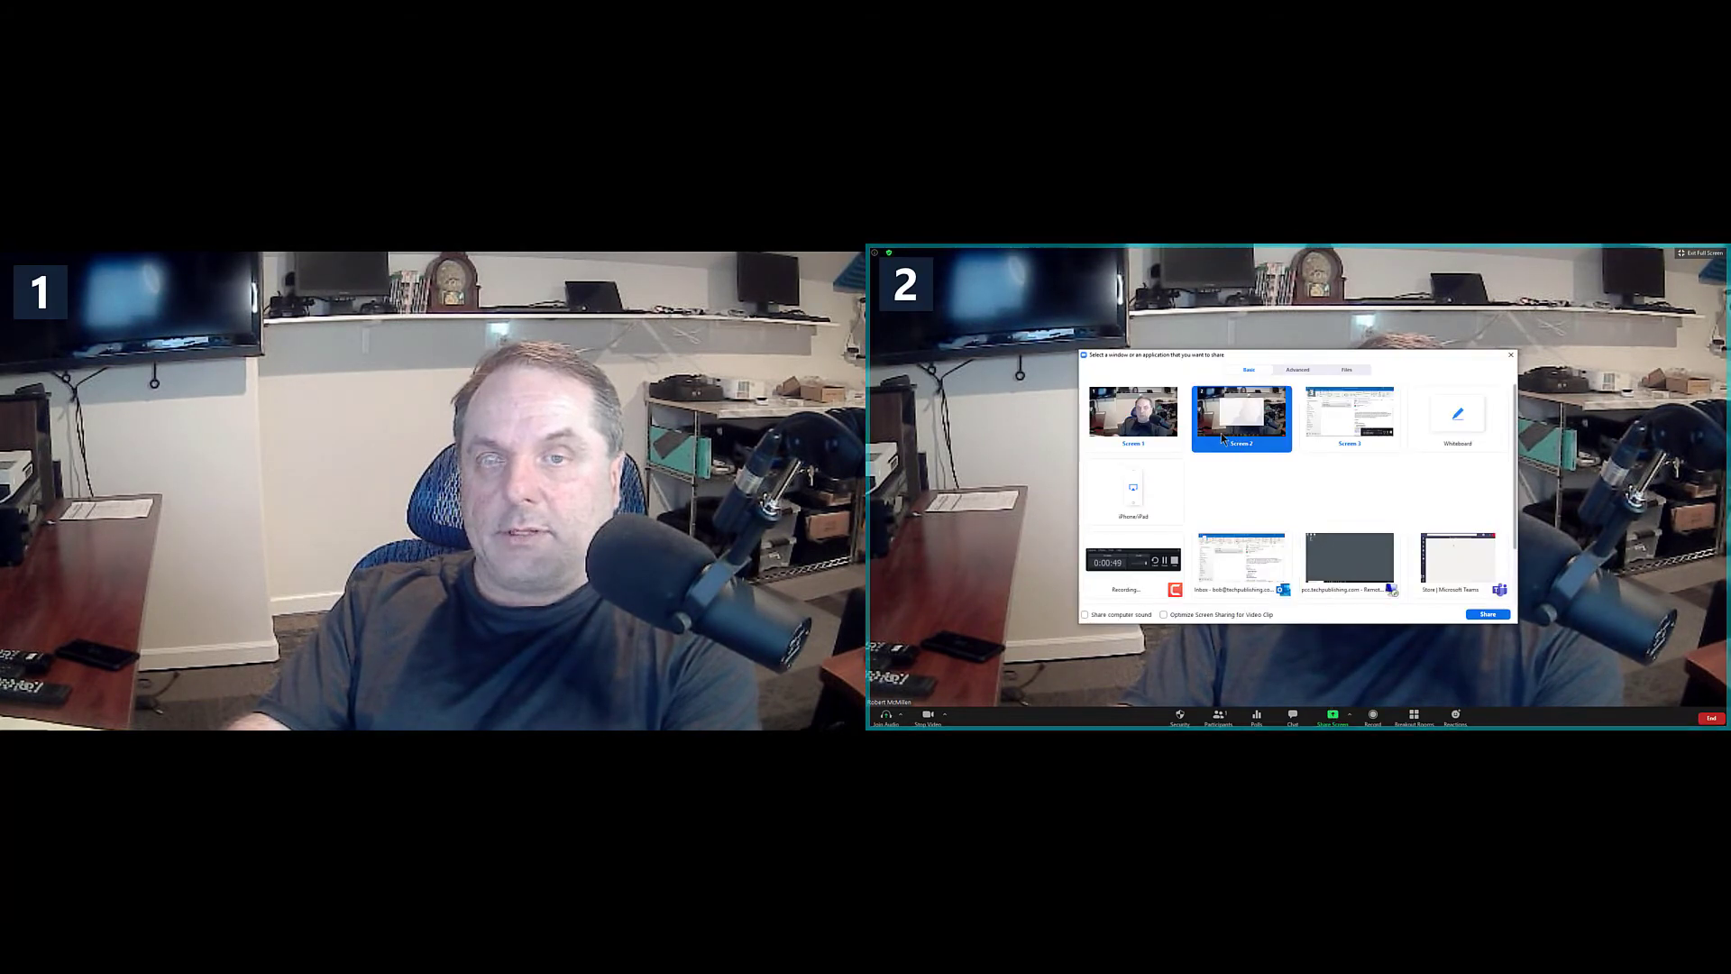
pyautogui.moveTo(1457, 417)
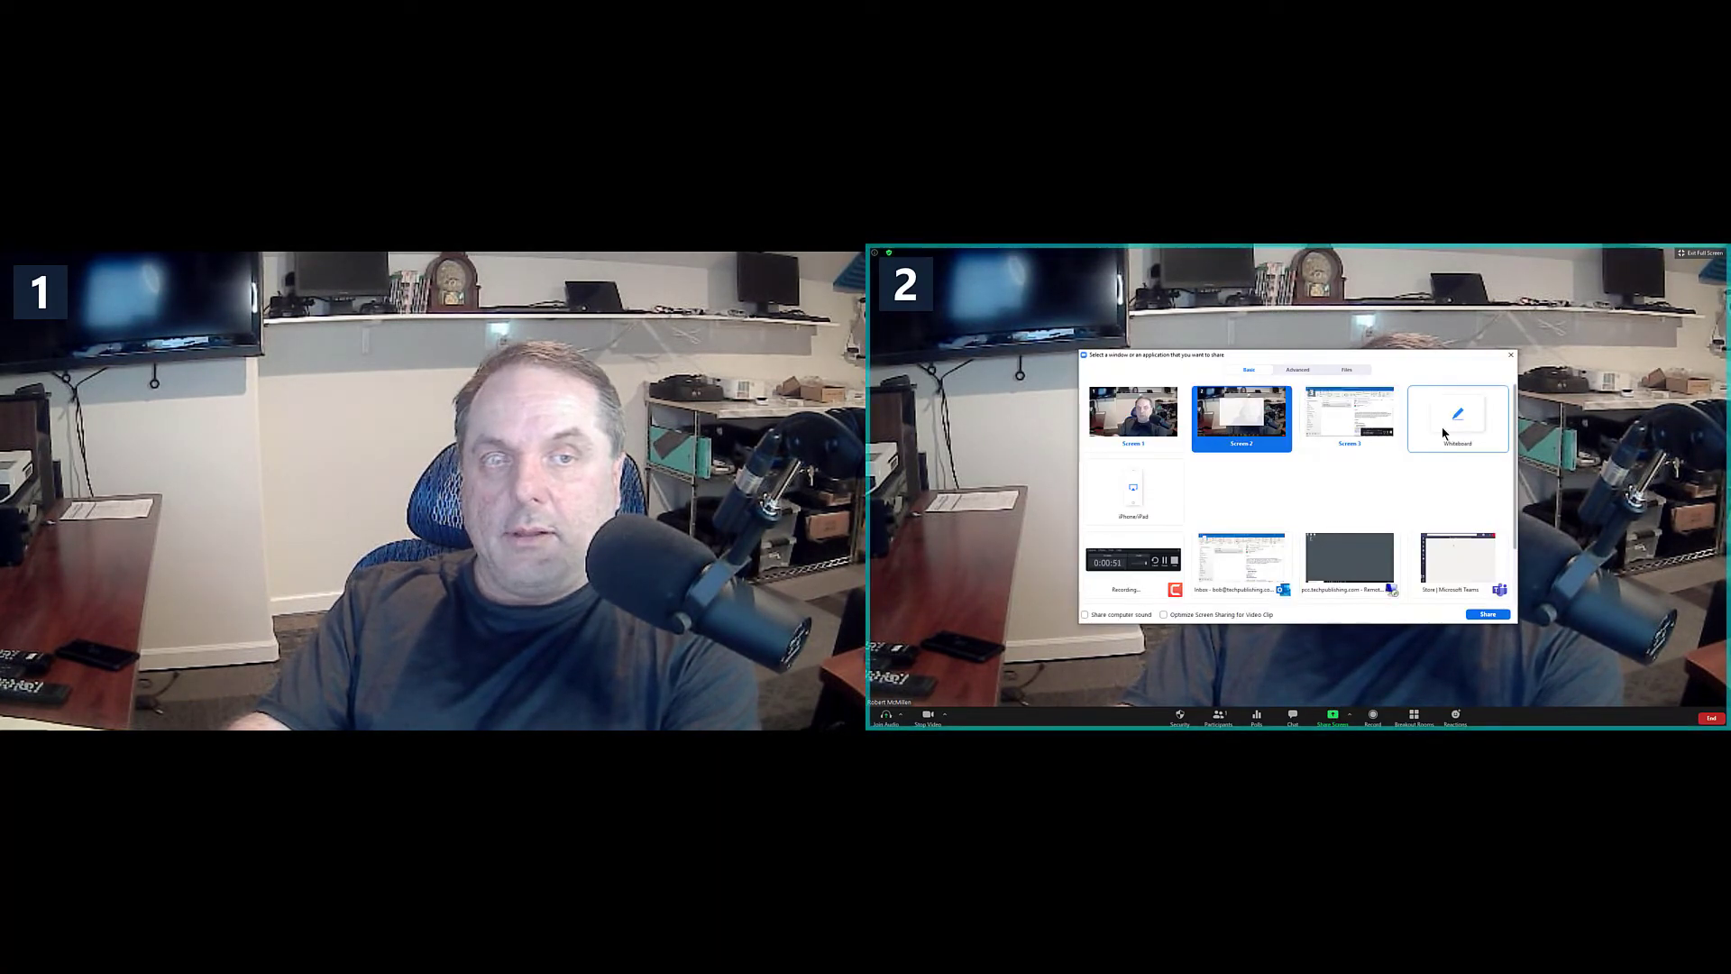
pyautogui.click(1457, 416)
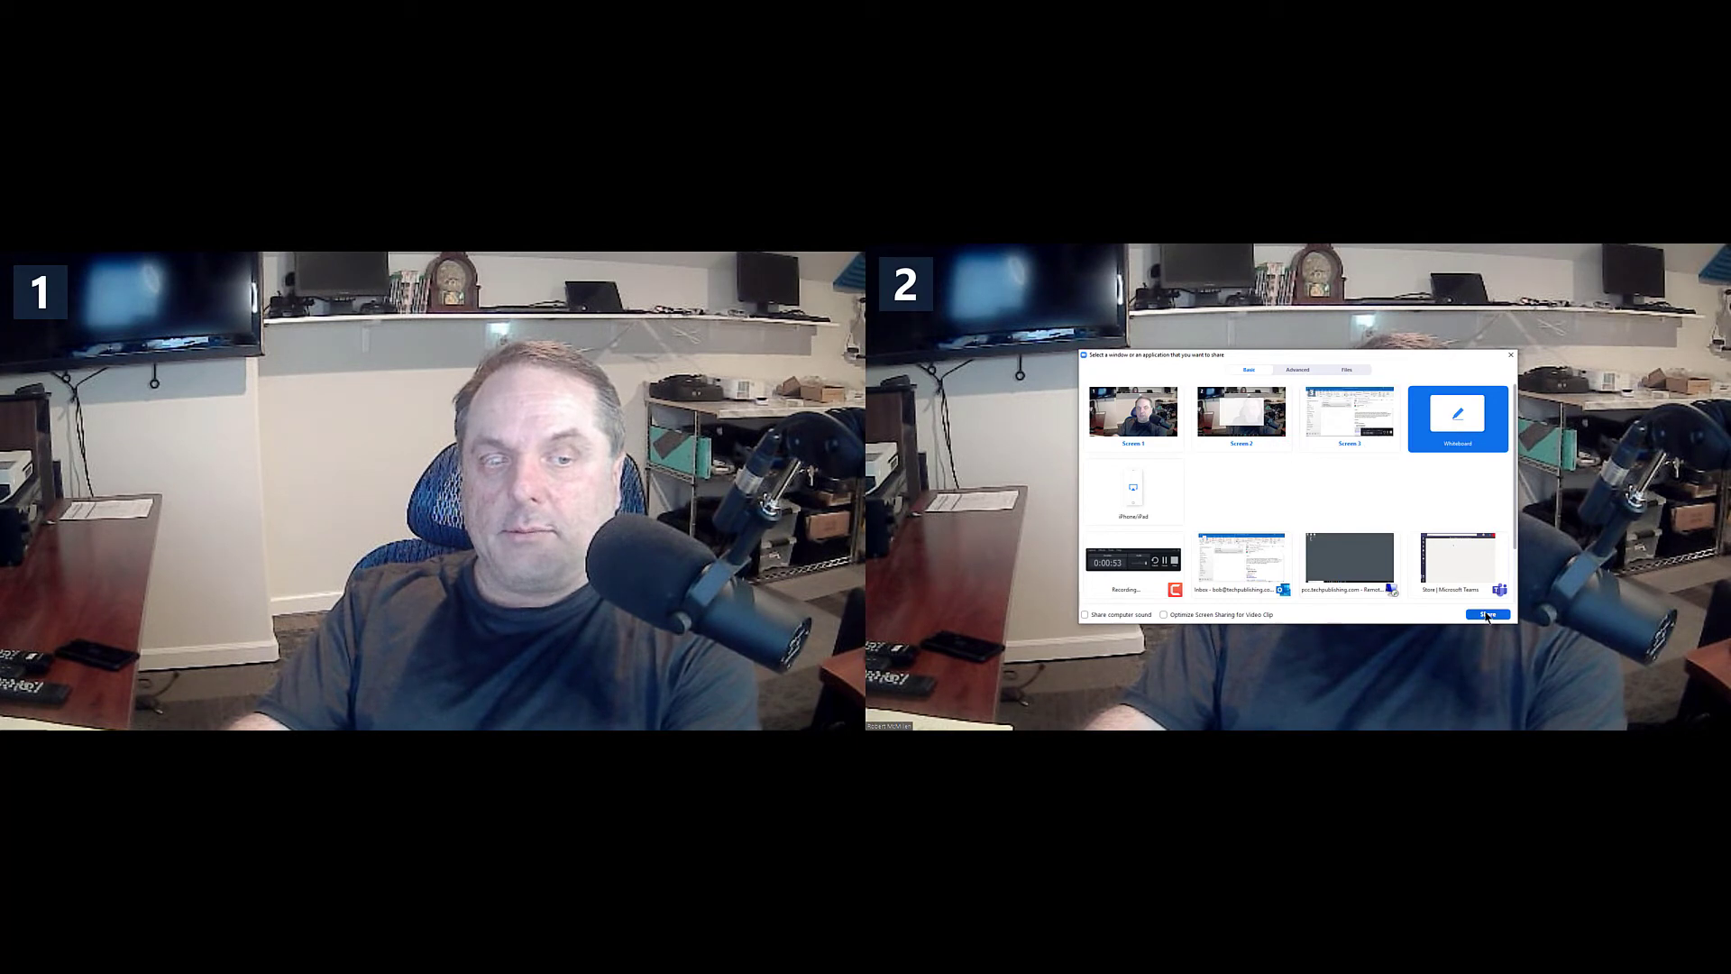
# Start sharing the blank whiteboard so it fills the second monitor beside the meeting video.
pyautogui.click(1484, 614)
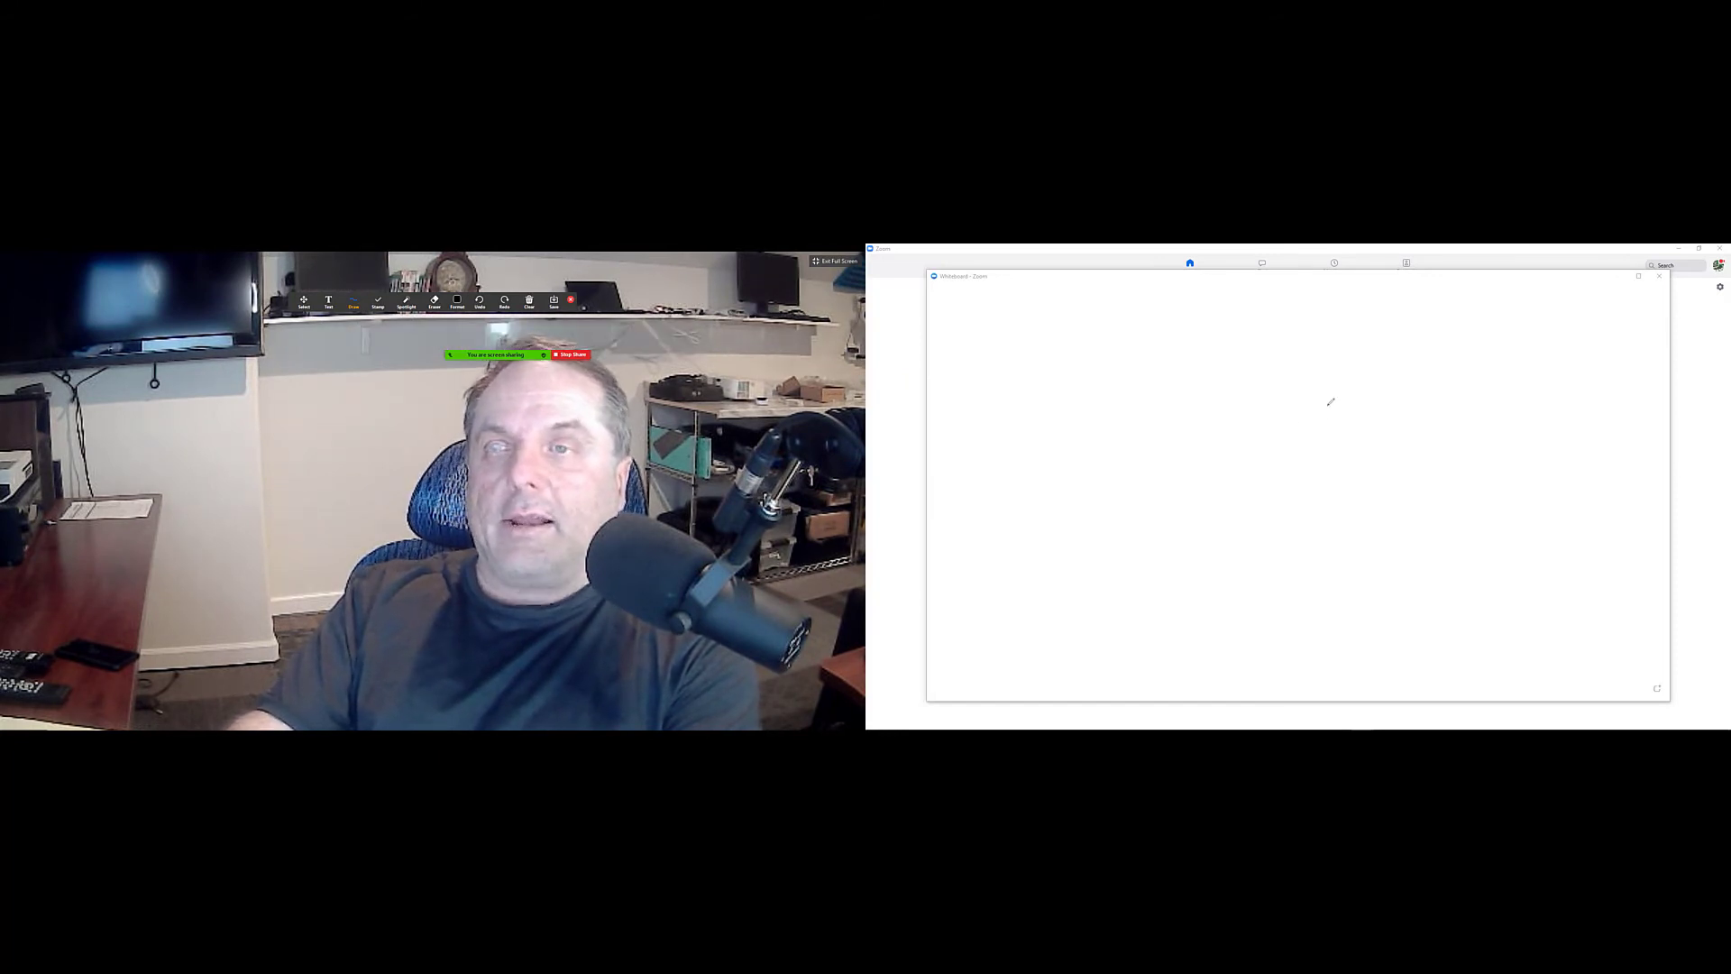
pyautogui.moveTo(1531, 357)
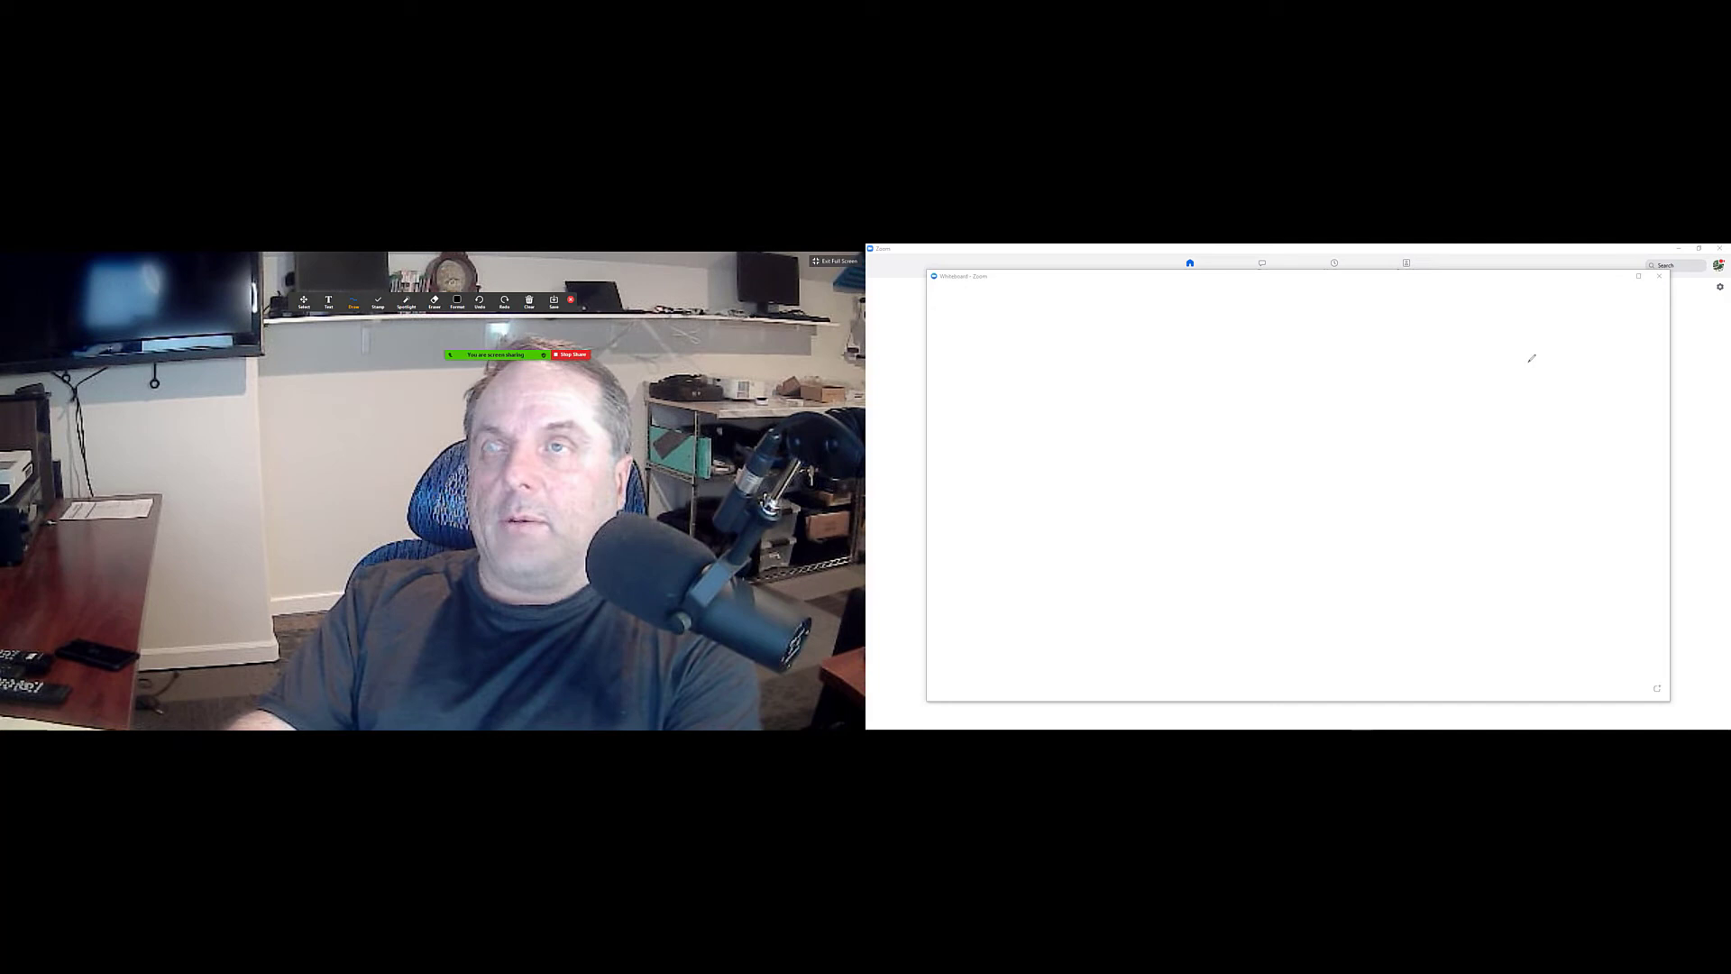